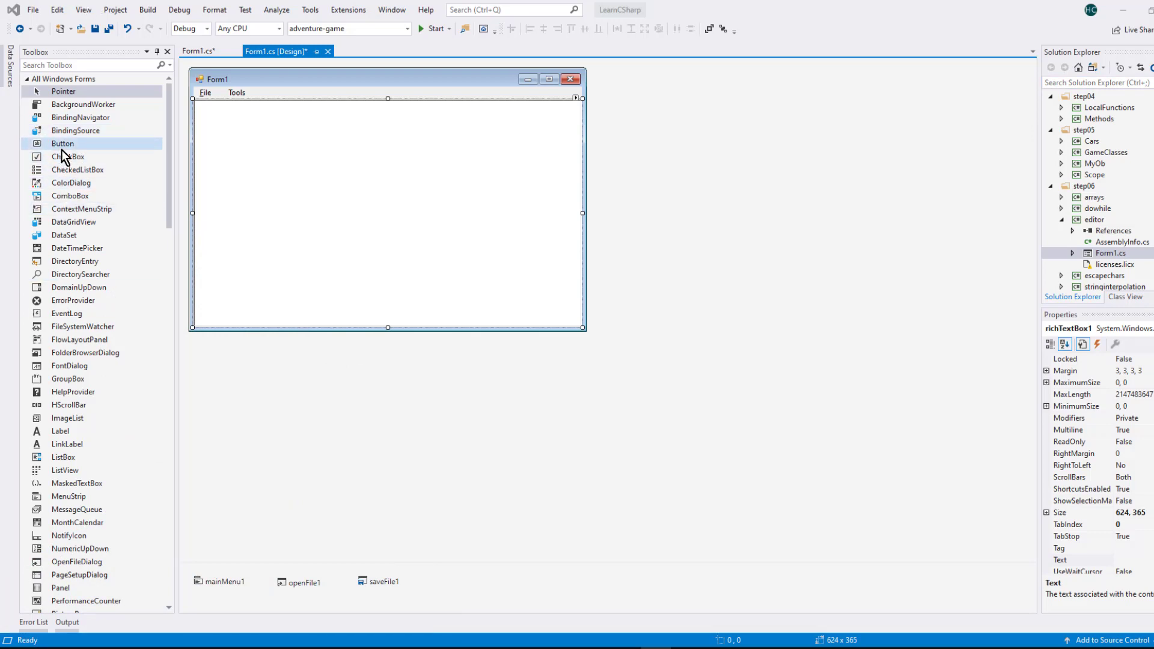
# Step: Expand Form1's File menu to show its Open, Save, New and Exit entries
pyautogui.click(207, 92)
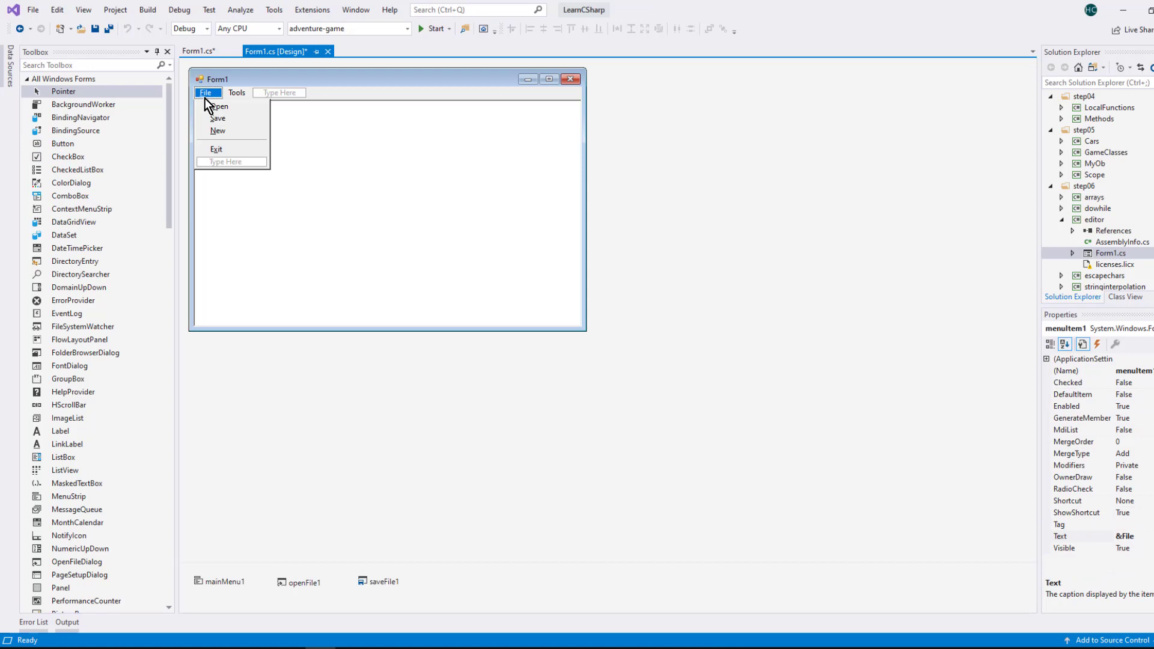
pyautogui.moveTo(493, 120)
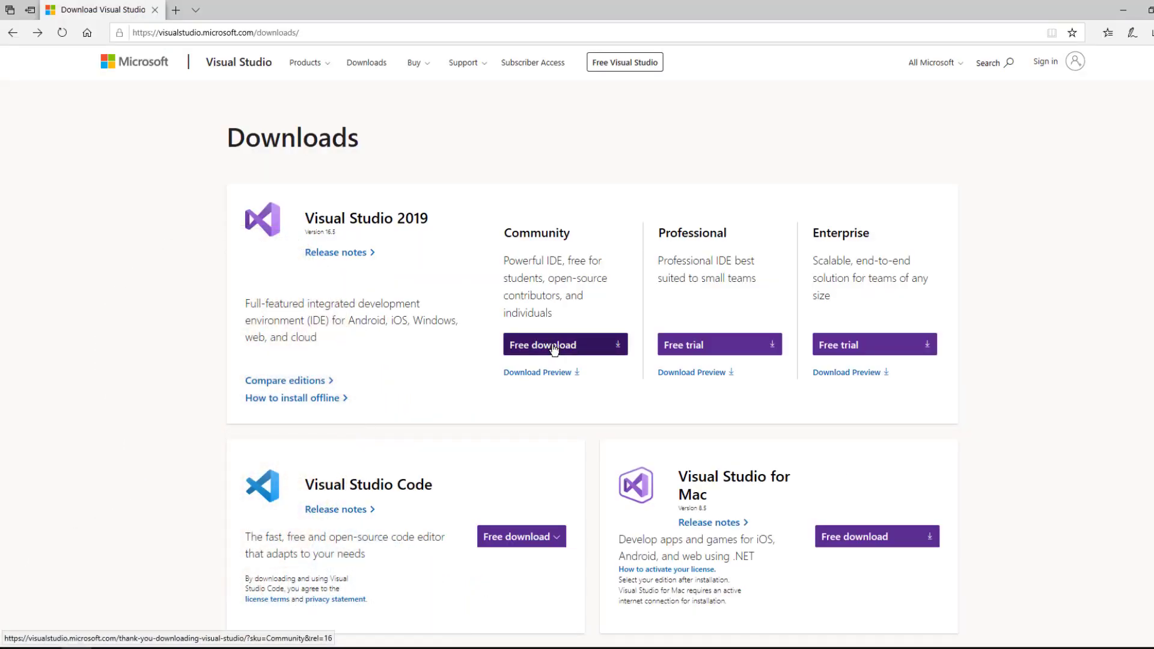
# Step: Start the free Visual Studio Community download from the Downloads page
pyautogui.click(565, 344)
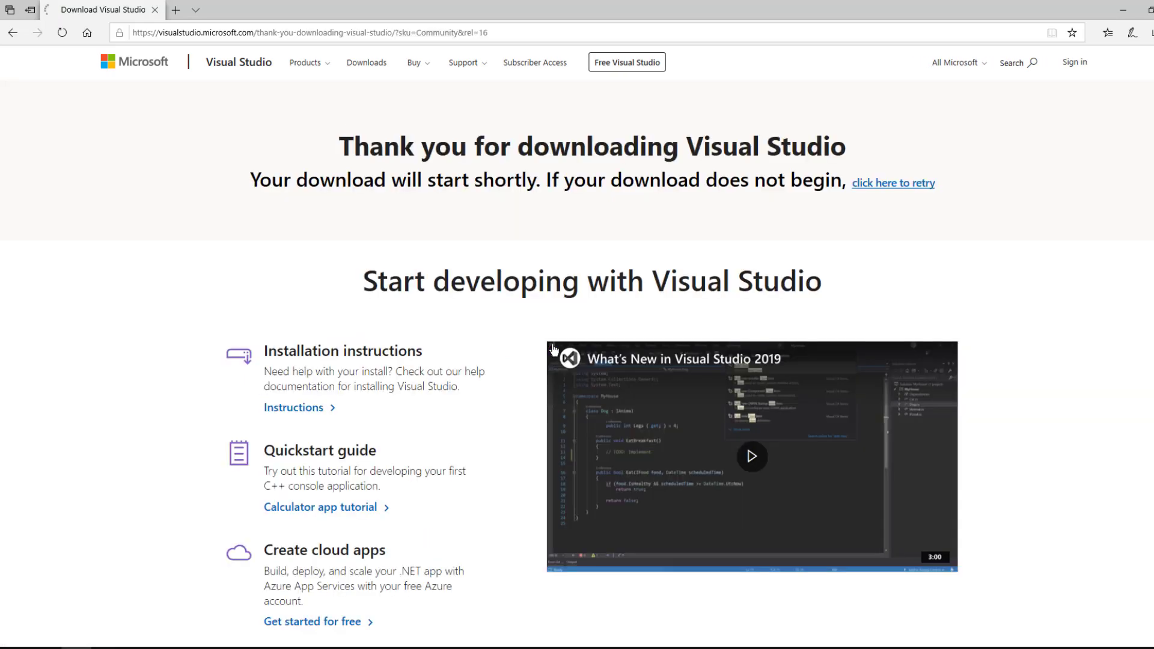
pyautogui.scroll(-3)
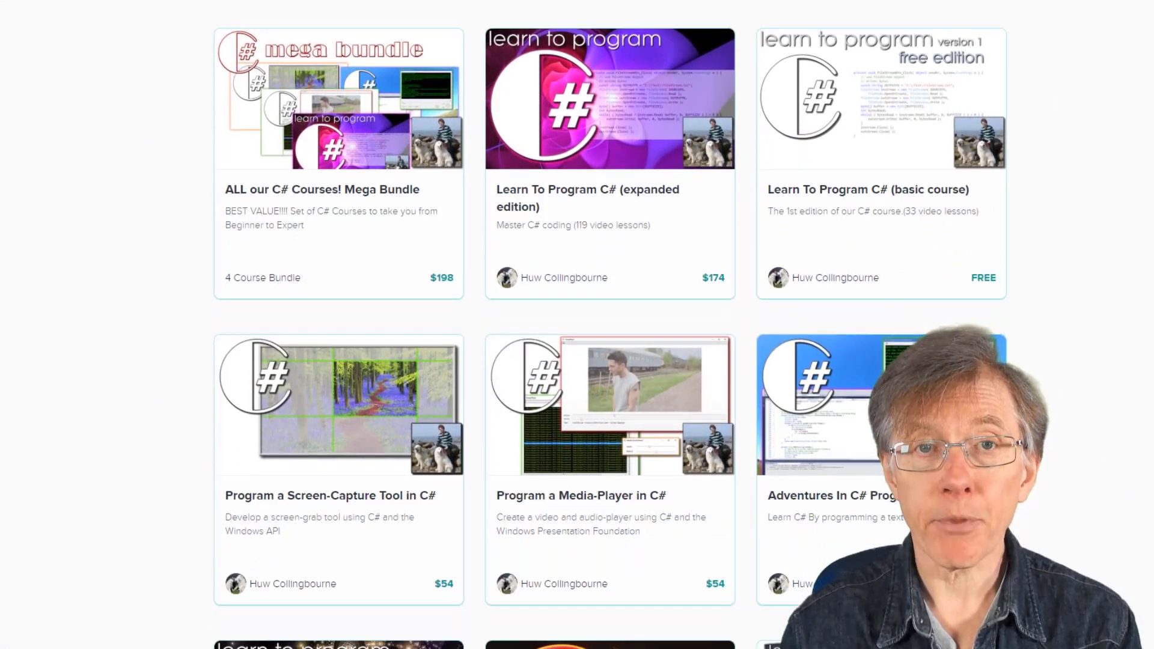
pyautogui.scroll(-3)
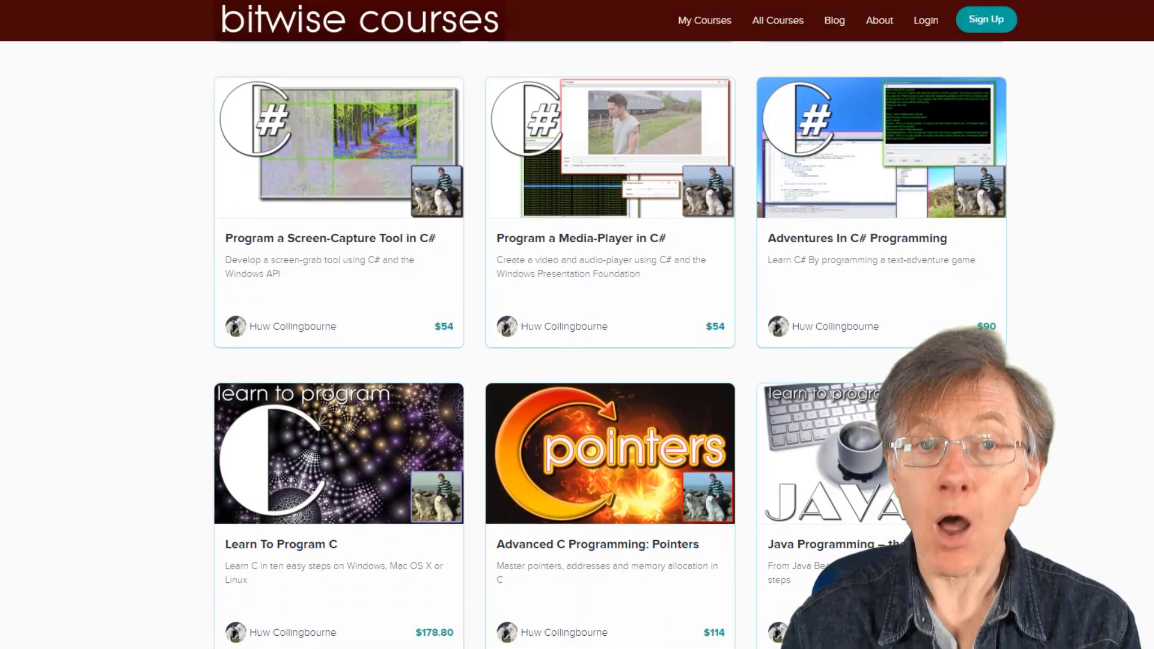
pyautogui.scroll(-3)
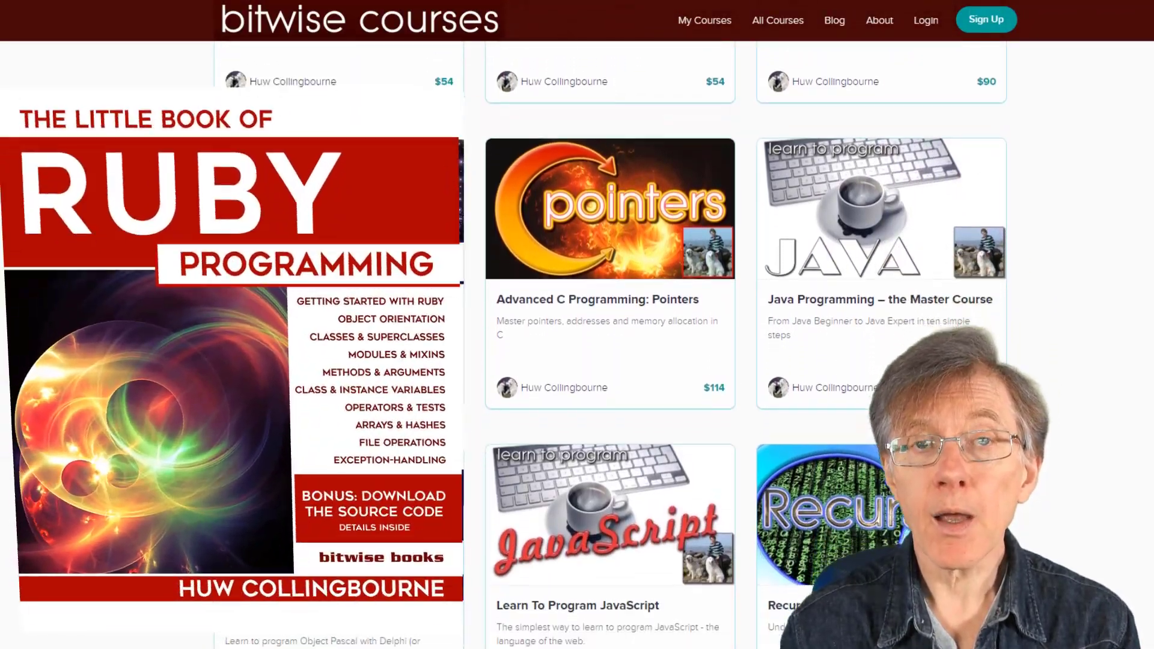